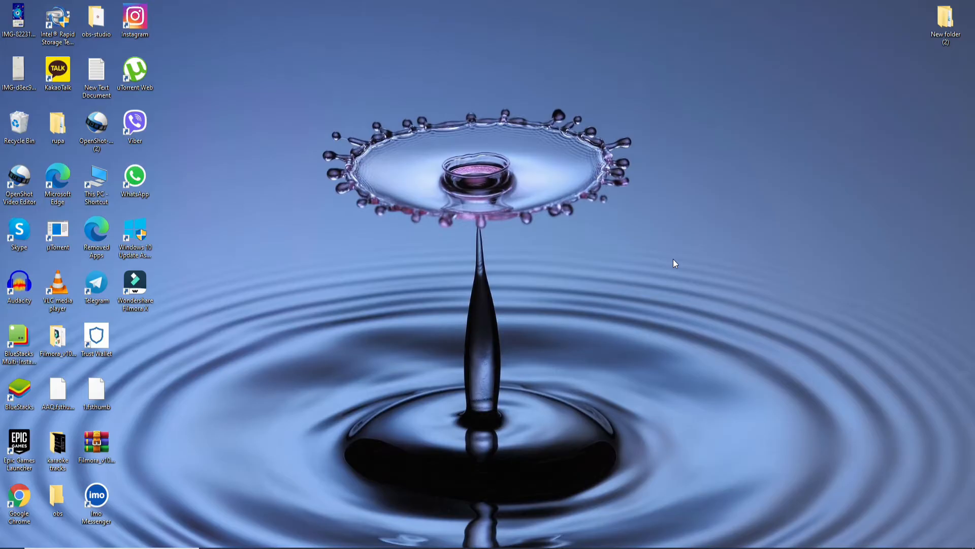
{"action": "mouse_move", "coordinate": [215, 433]}
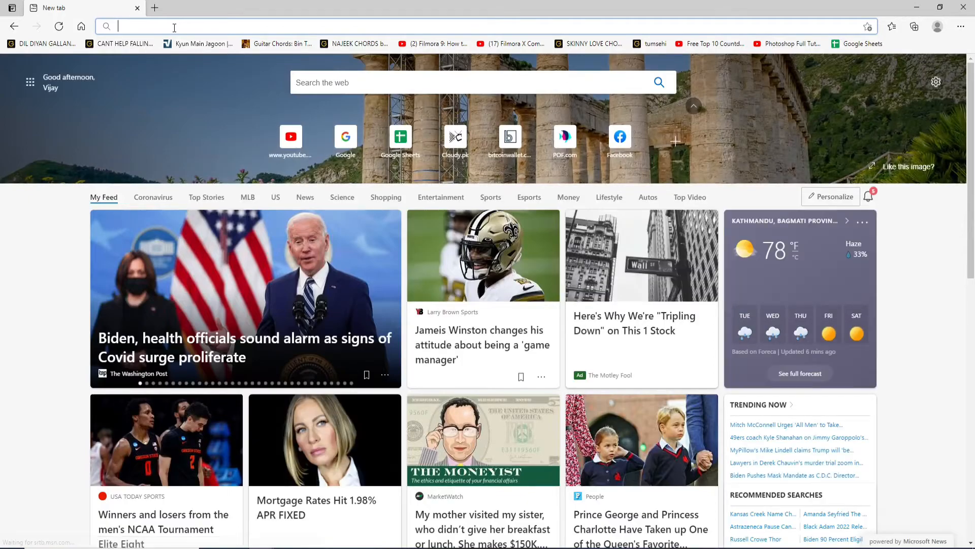
Search 'gap credit card login', follow the Gap Credit Card result and go to its account LOGIN page
{"action": "type", "text": "gap credit card login"}
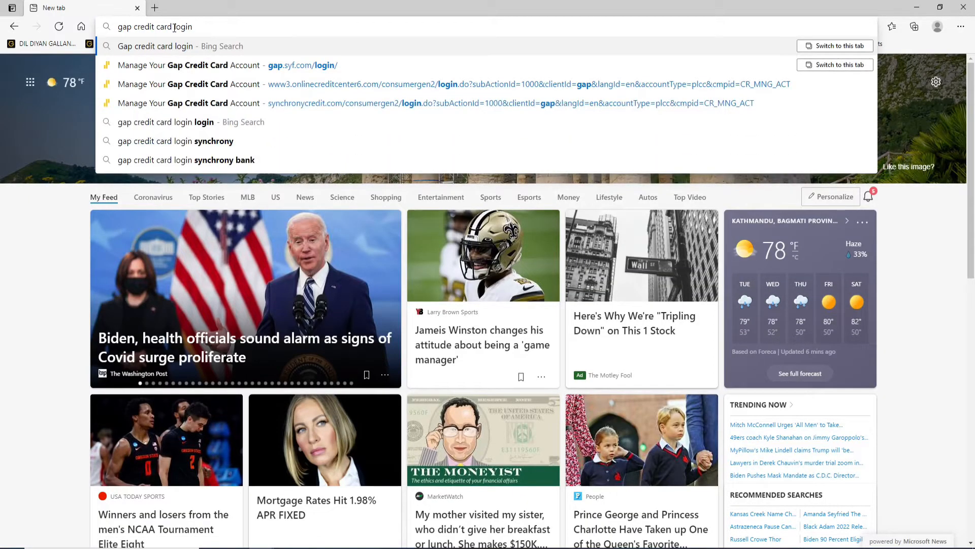
{"action": "left_click", "coordinate": [155, 45]}
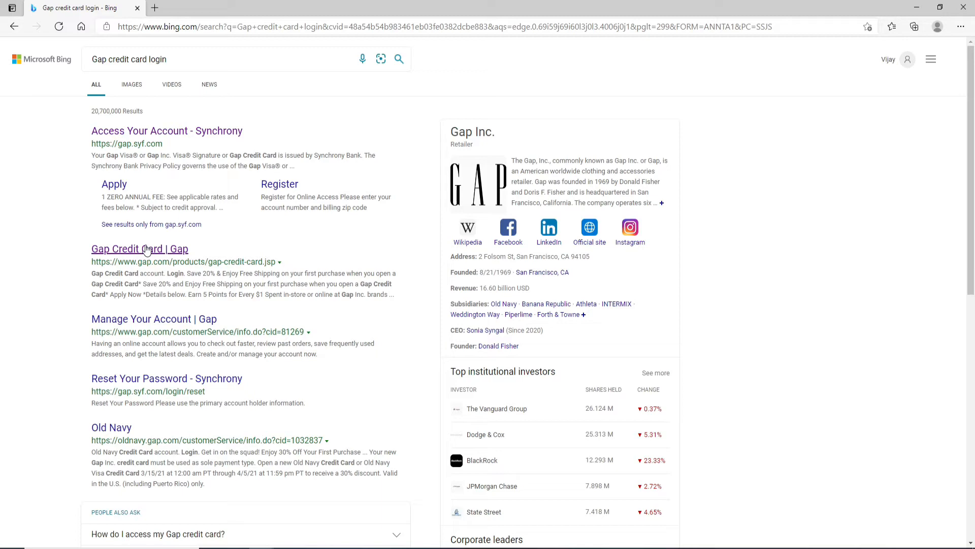
{"action": "left_click", "coordinate": [139, 248]}
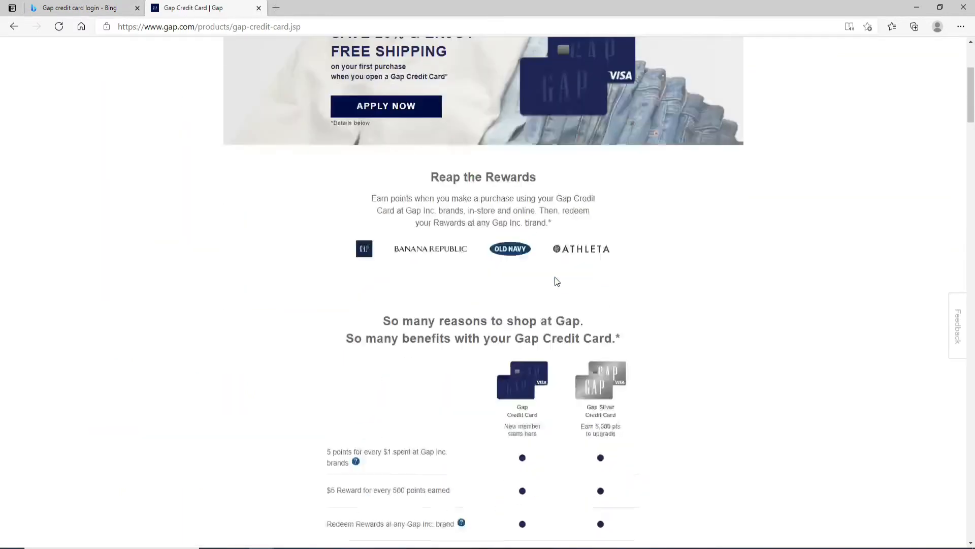
{"action": "left_click", "coordinate": [777, 48]}
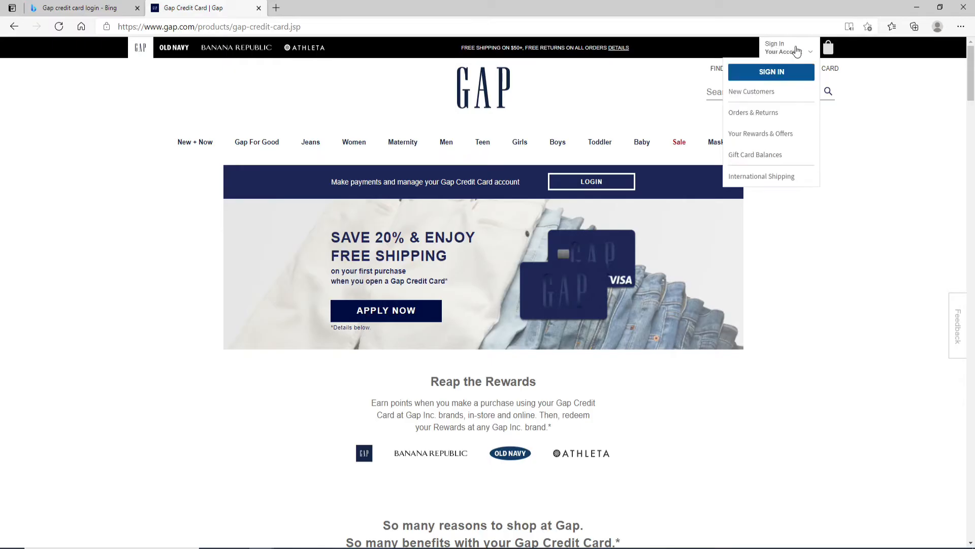
{"action": "left_click", "coordinate": [590, 181]}
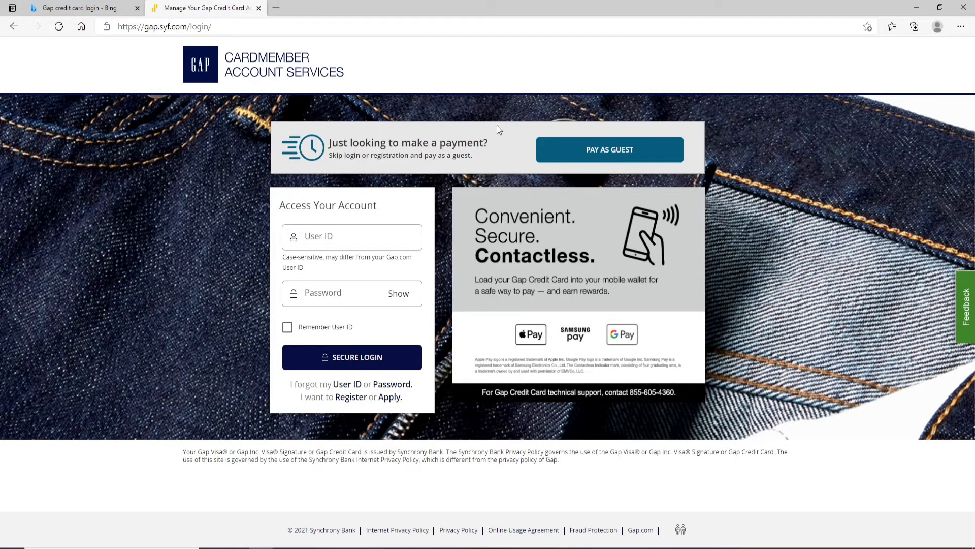
{"action": "left_click", "coordinate": [352, 237]}
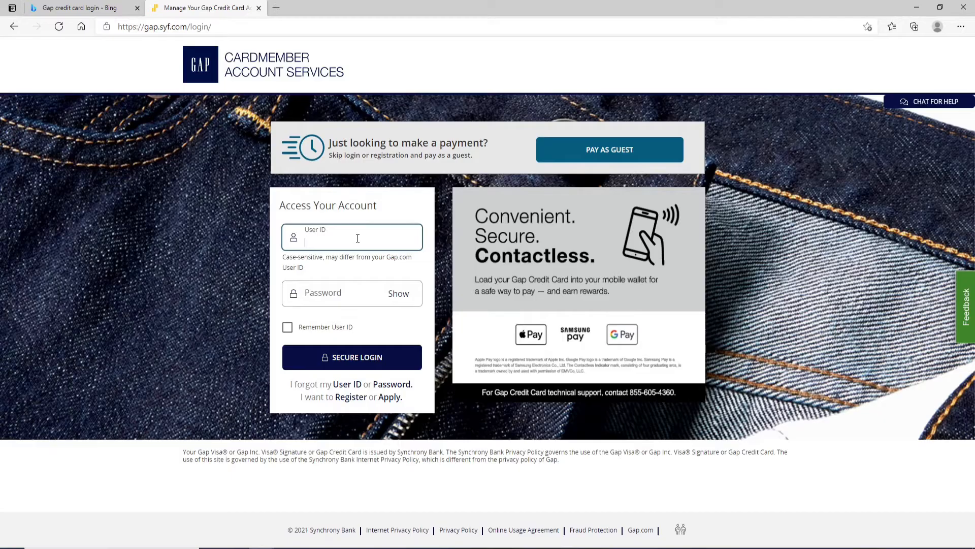
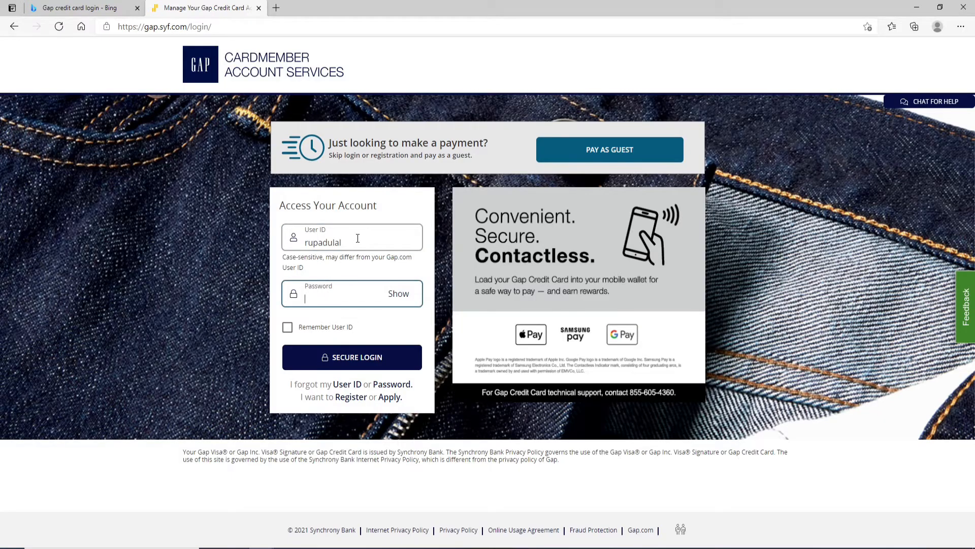
{"action": "type", "text": "password"}
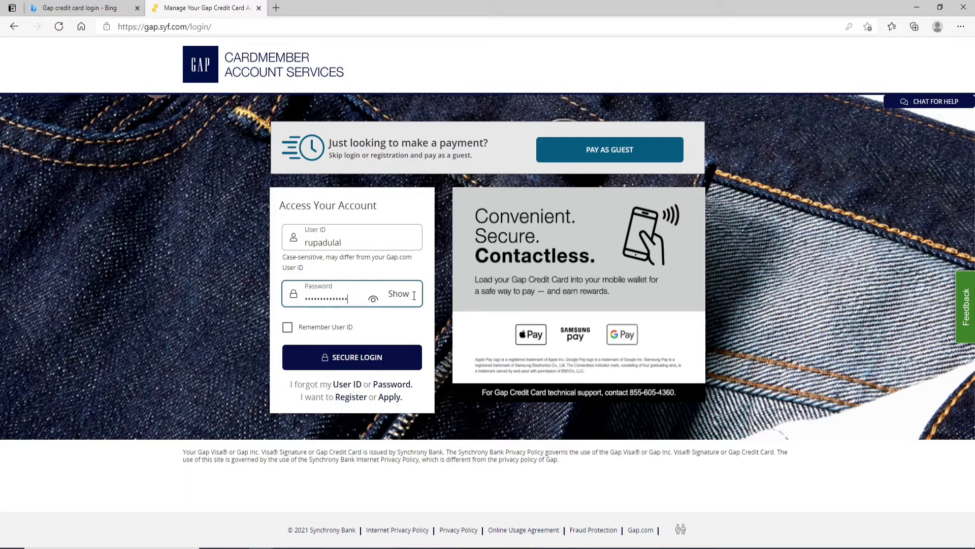
{"action": "mouse_move", "coordinate": [403, 298]}
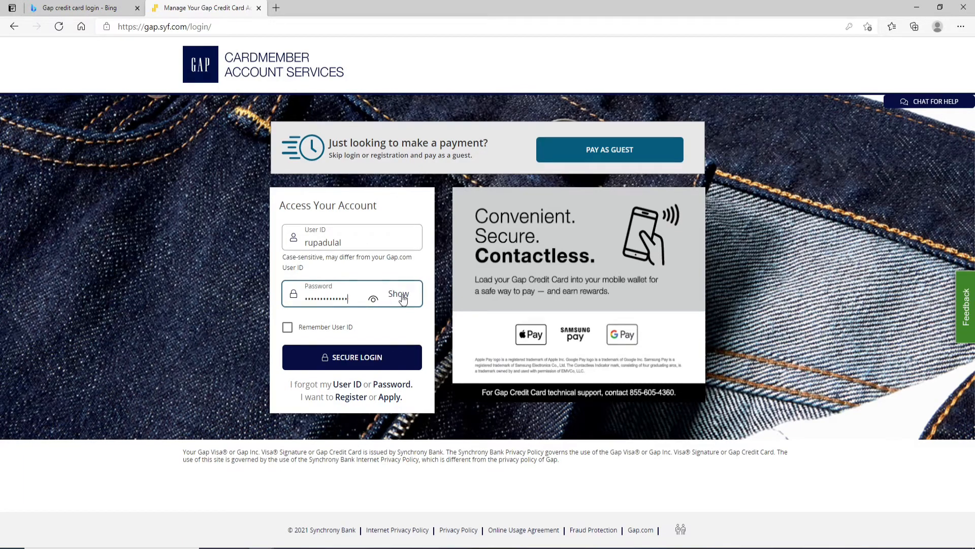
{"action": "mouse_move", "coordinate": [287, 326]}
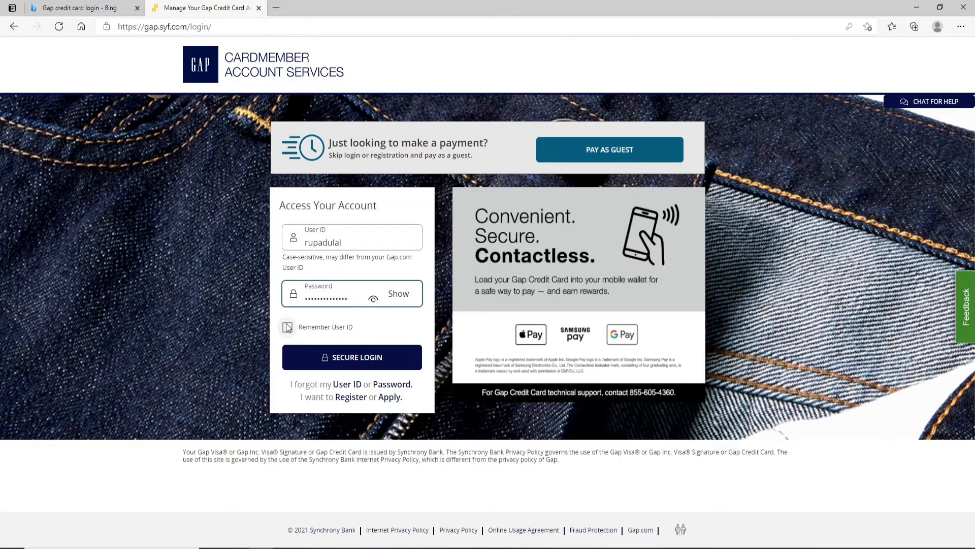
{"action": "left_click", "coordinate": [288, 326]}
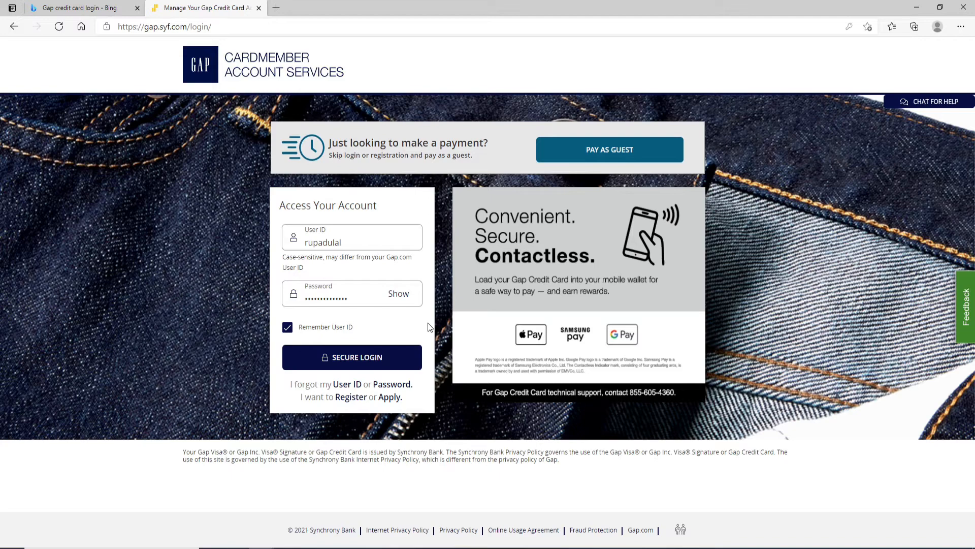
{"action": "left_click", "coordinate": [287, 326]}
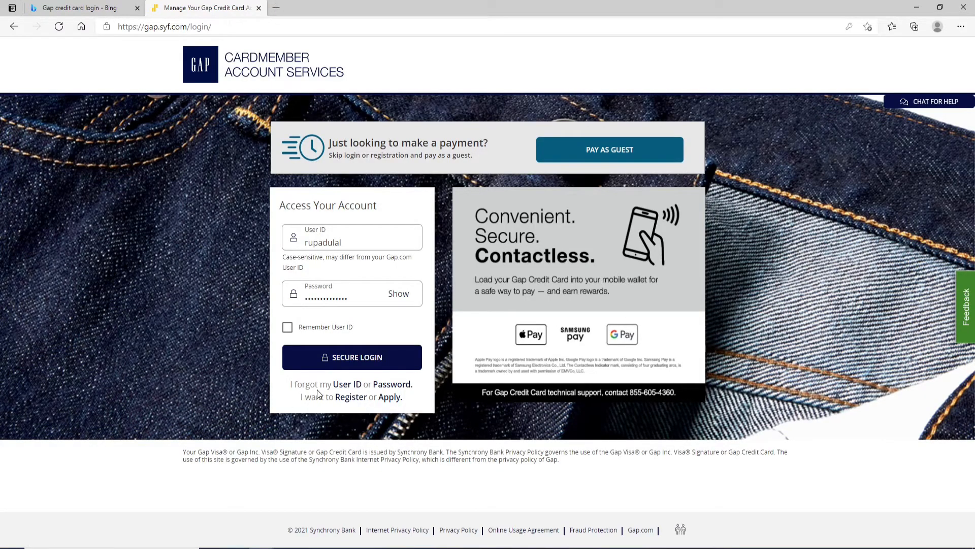
{"action": "mouse_move", "coordinate": [357, 283]}
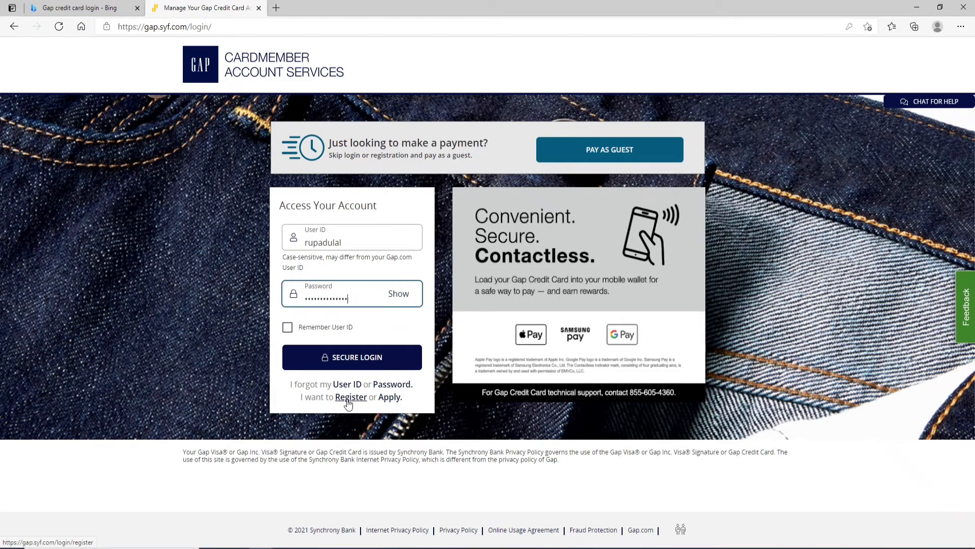
{"action": "left_click", "coordinate": [389, 398]}
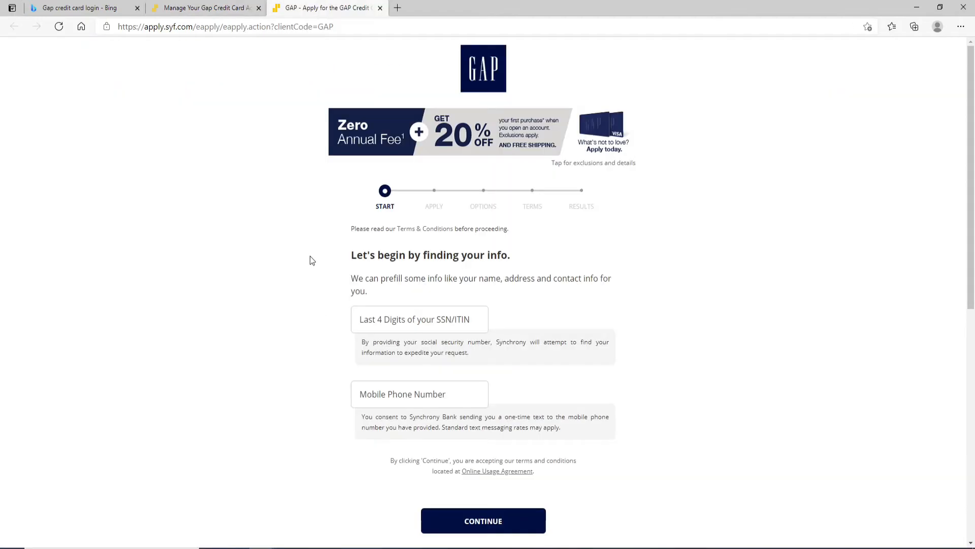
{"action": "mouse_move", "coordinate": [681, 234]}
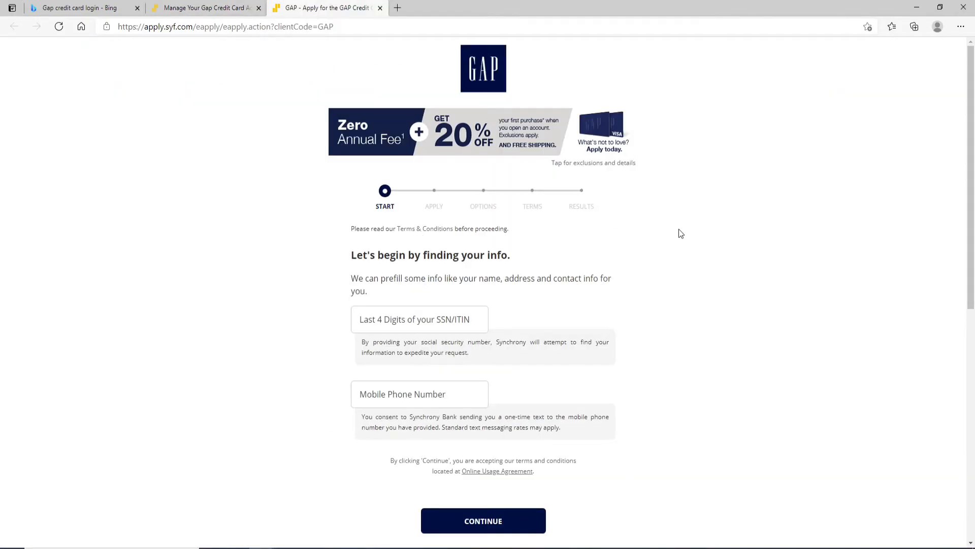
Close the Edge window, returning to the Windows desktop
{"action": "left_click", "coordinate": [378, 7]}
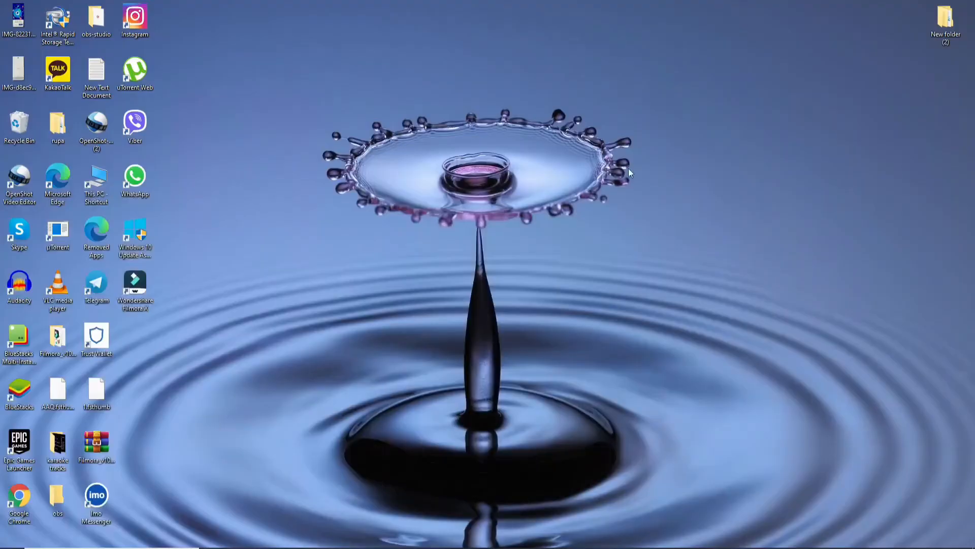
{"action": "mouse_move", "coordinate": [686, 116]}
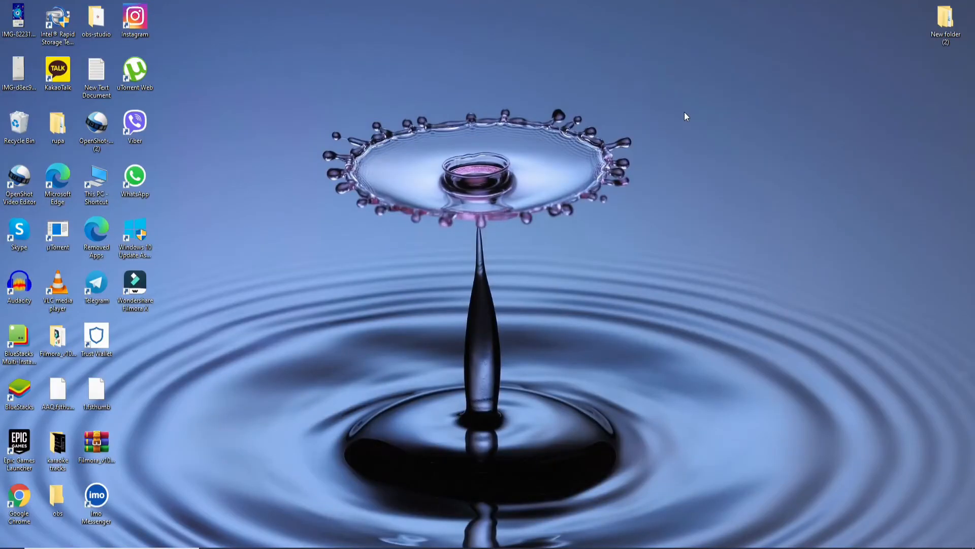